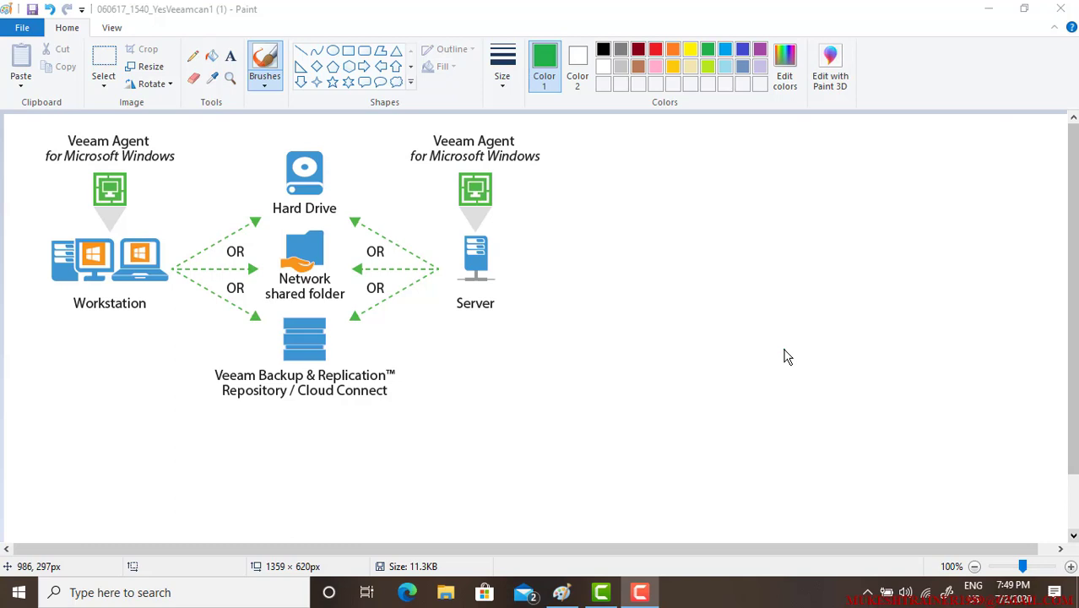
{"action": "mouse_move", "coordinate": [633, 262]}
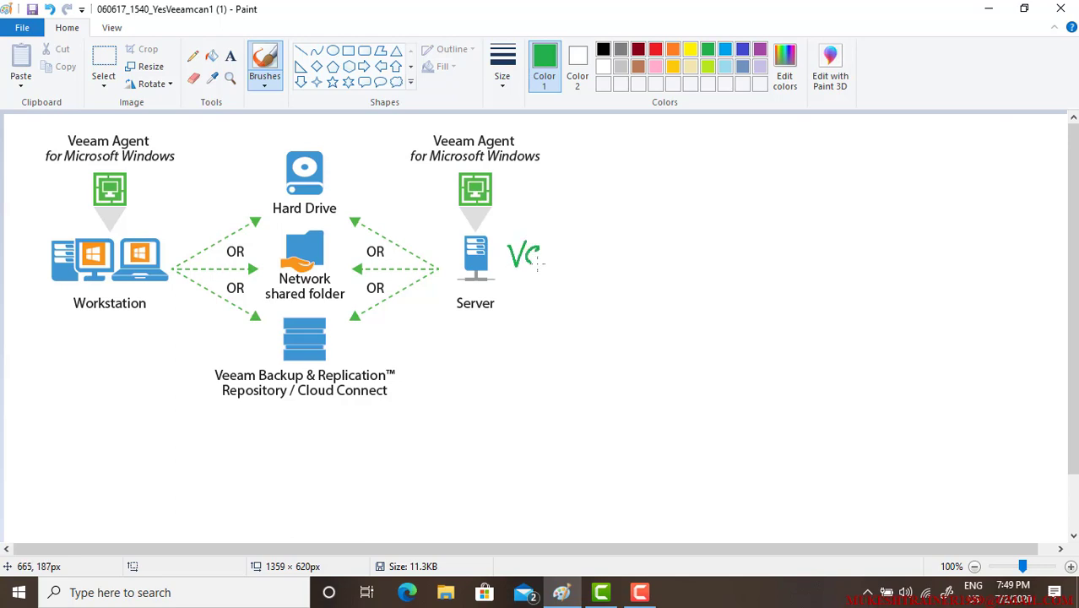
Handwrite 'Veeam' in green right of Server and 'Win 10' under Workstation
{"action": "type", "text": "Veea"}
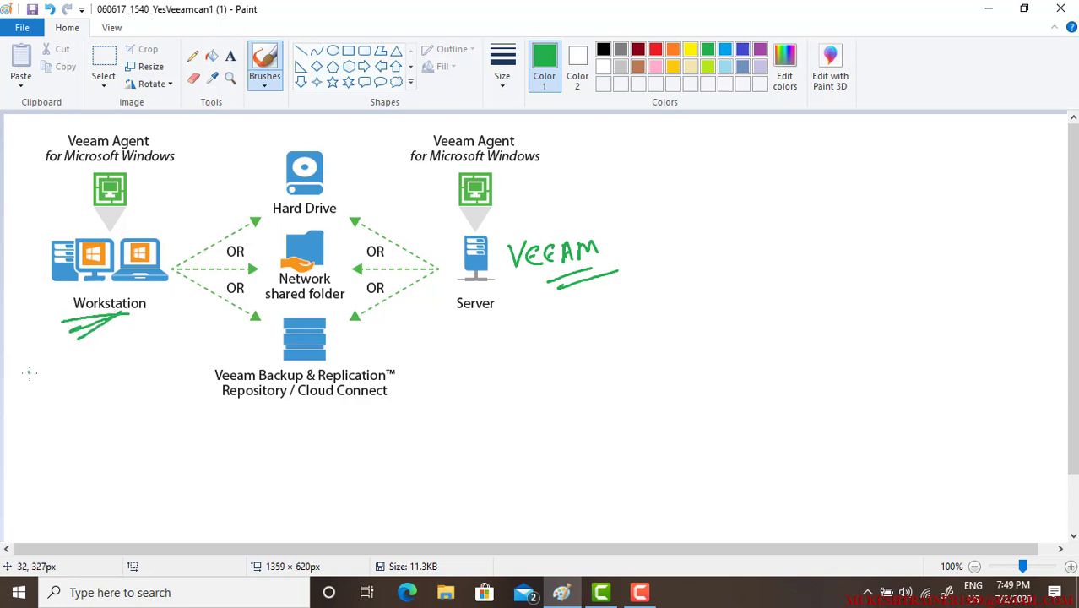
{"action": "left_click_drag", "start_coordinate": [30, 375], "coordinate": [84, 405]}
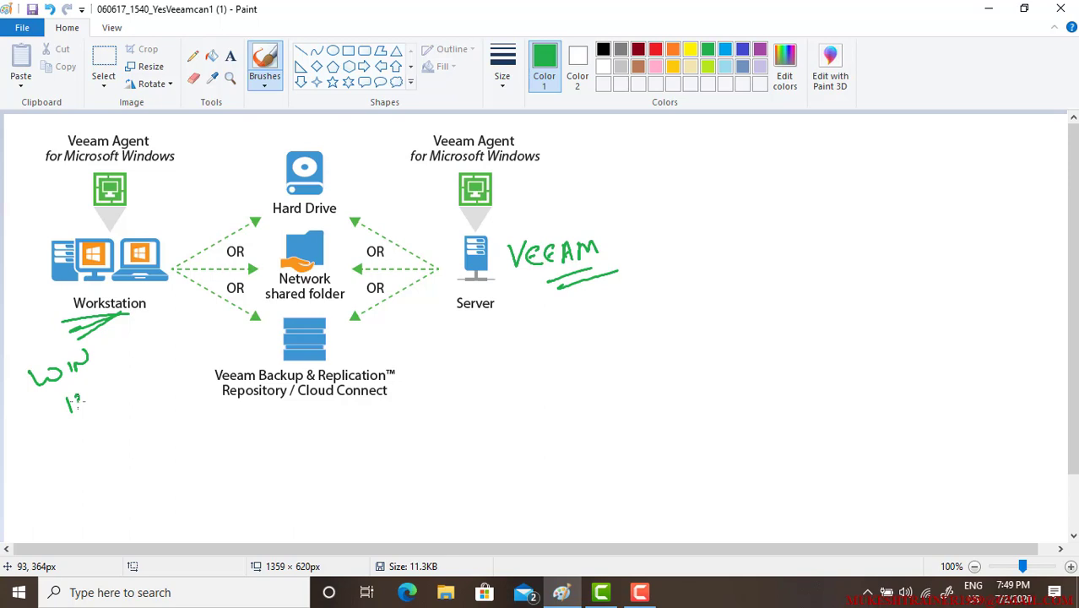
{"action": "left_click_drag", "start_coordinate": [71, 392], "coordinate": [93, 405]}
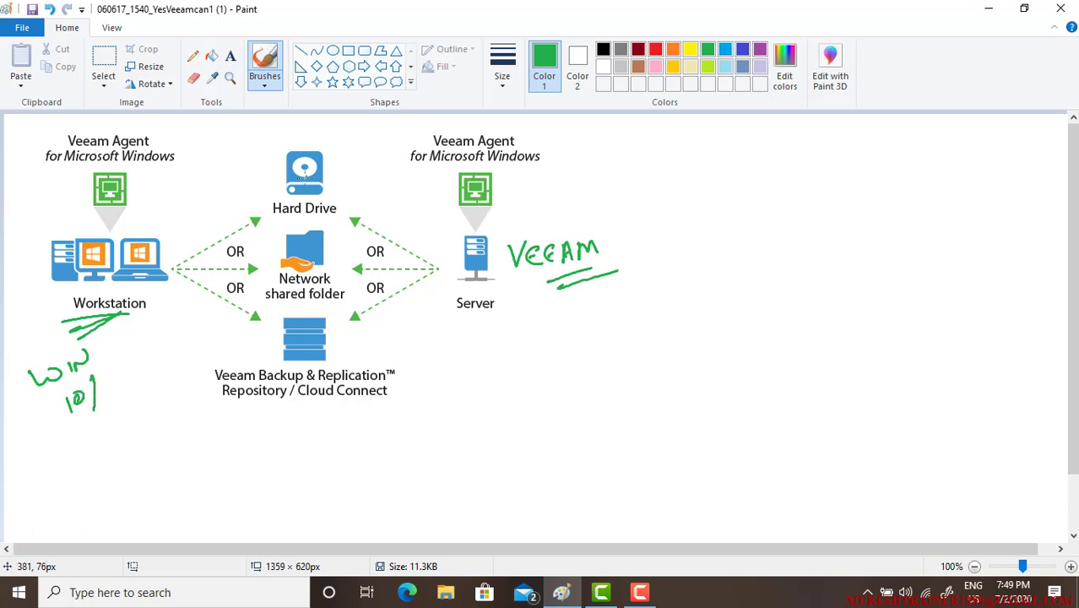
Draw green check marks on the Hard Drive, network shared folder and repository icons
{"action": "left_click_drag", "start_coordinate": [280, 151], "coordinate": [335, 125]}
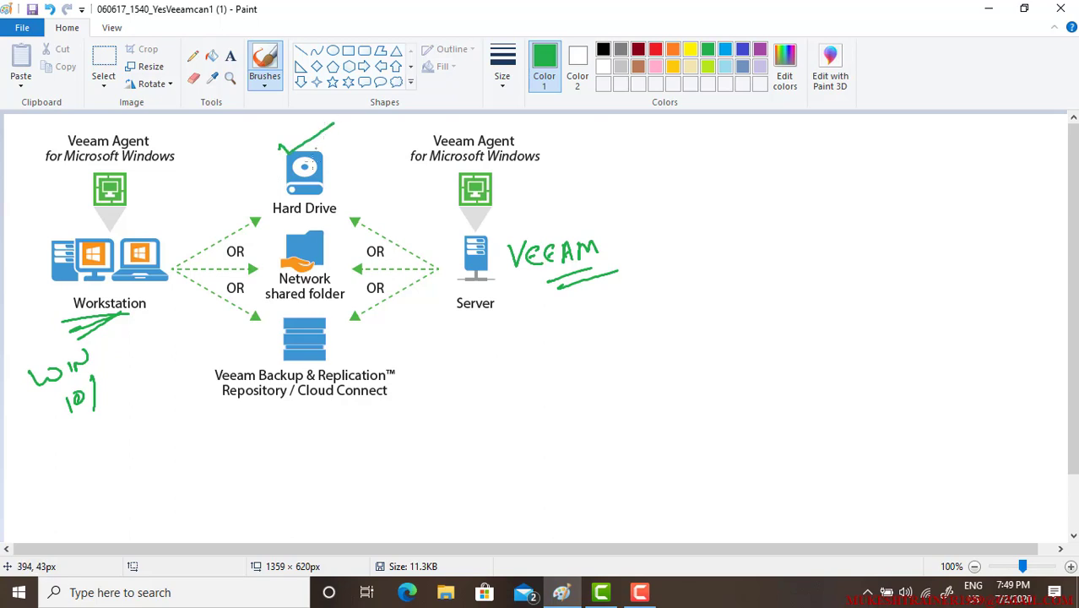
{"action": "mouse_move", "coordinate": [281, 261]}
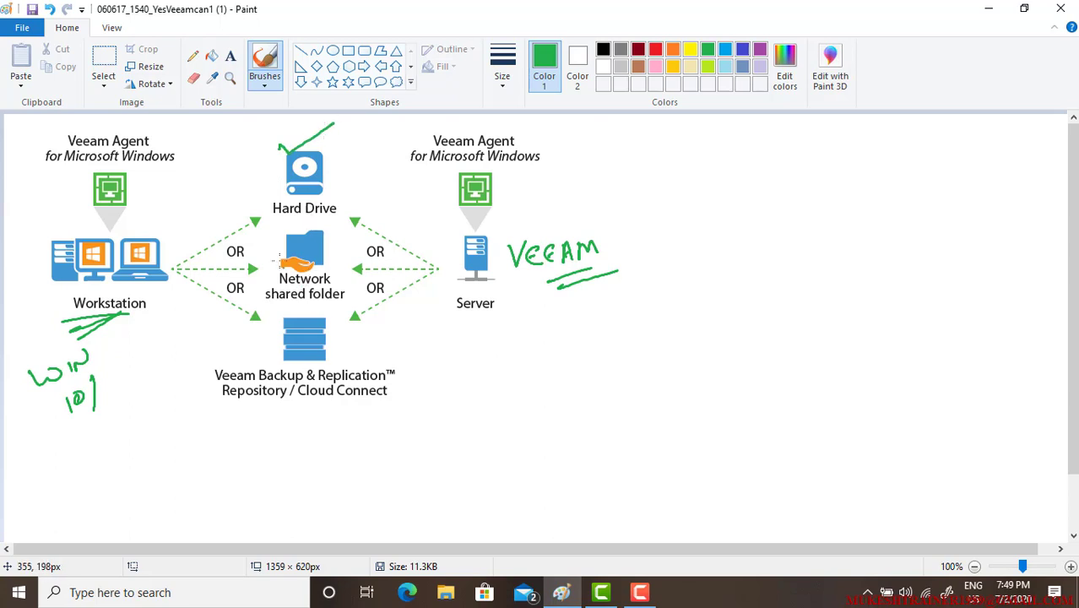
{"action": "left_click_drag", "start_coordinate": [271, 240], "coordinate": [318, 219]}
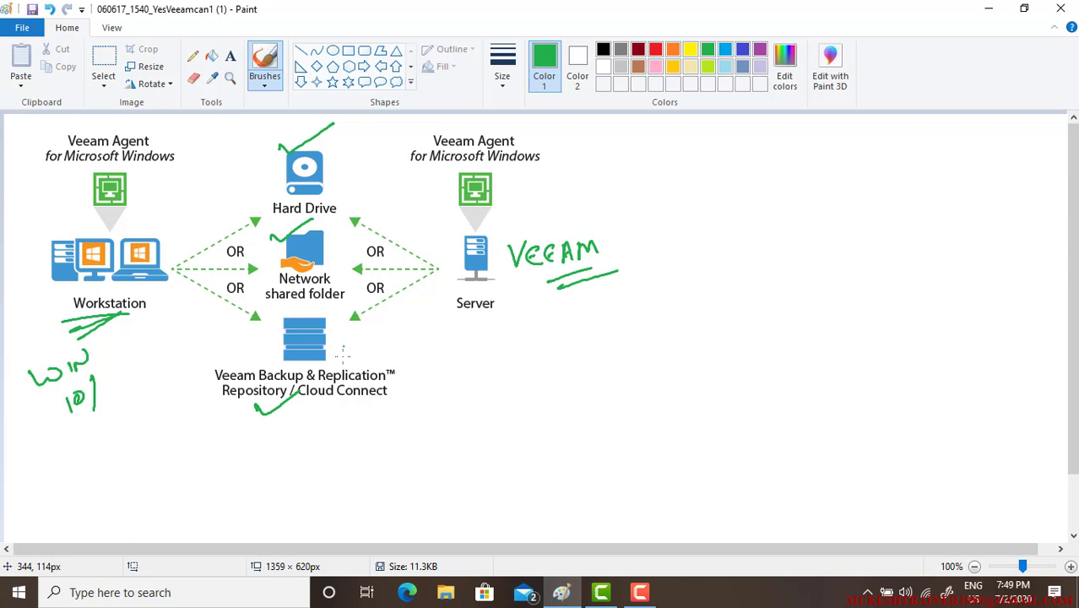
{"action": "mouse_move", "coordinate": [332, 410]}
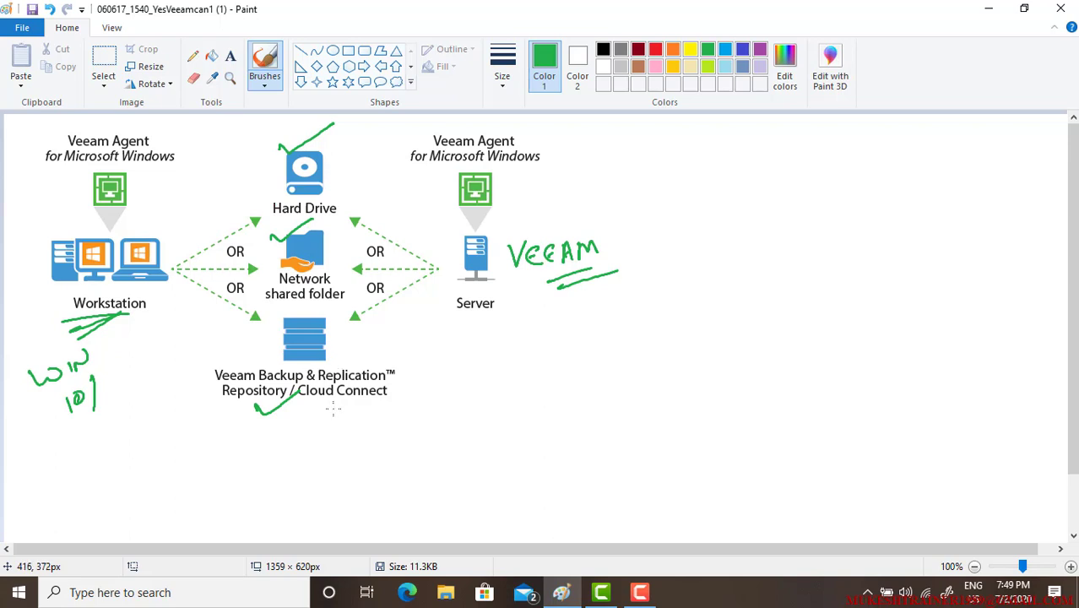
{"action": "mouse_move", "coordinate": [688, 230]}
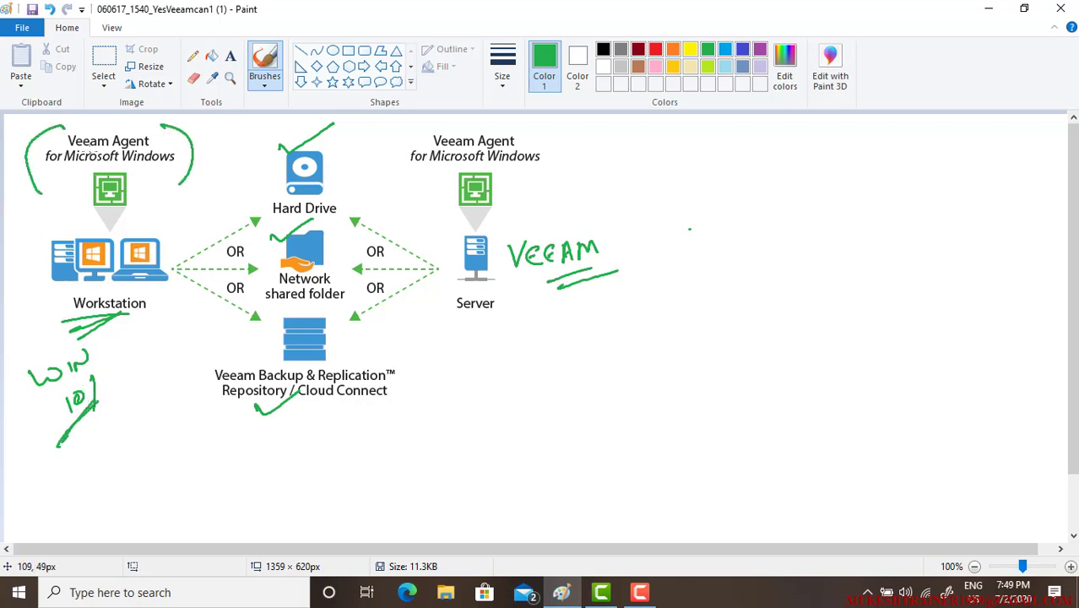
{"action": "mouse_move", "coordinate": [131, 177]}
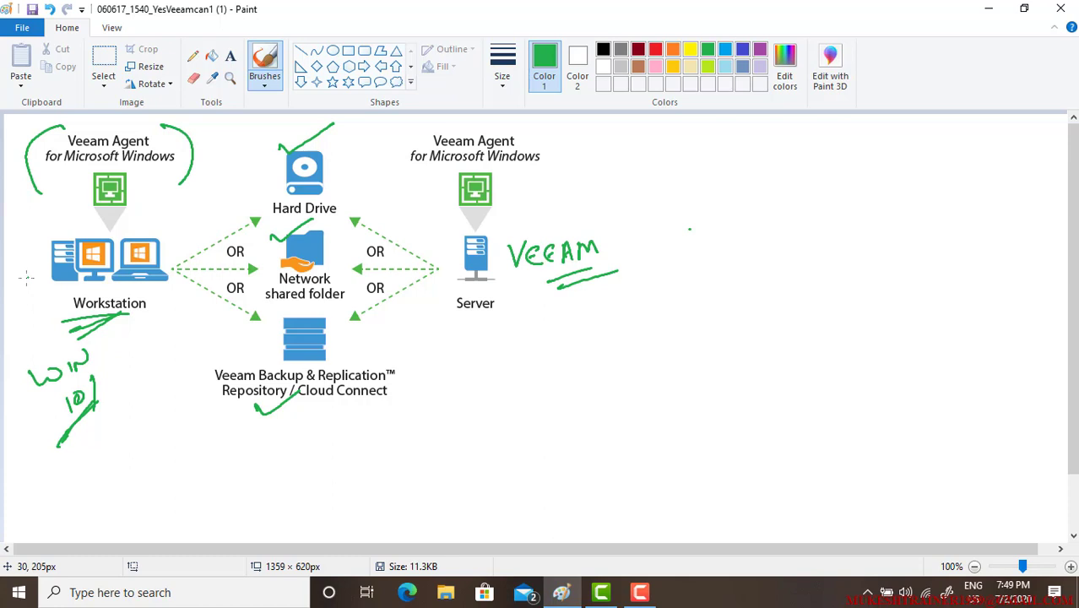
{"action": "mouse_move", "coordinate": [15, 284]}
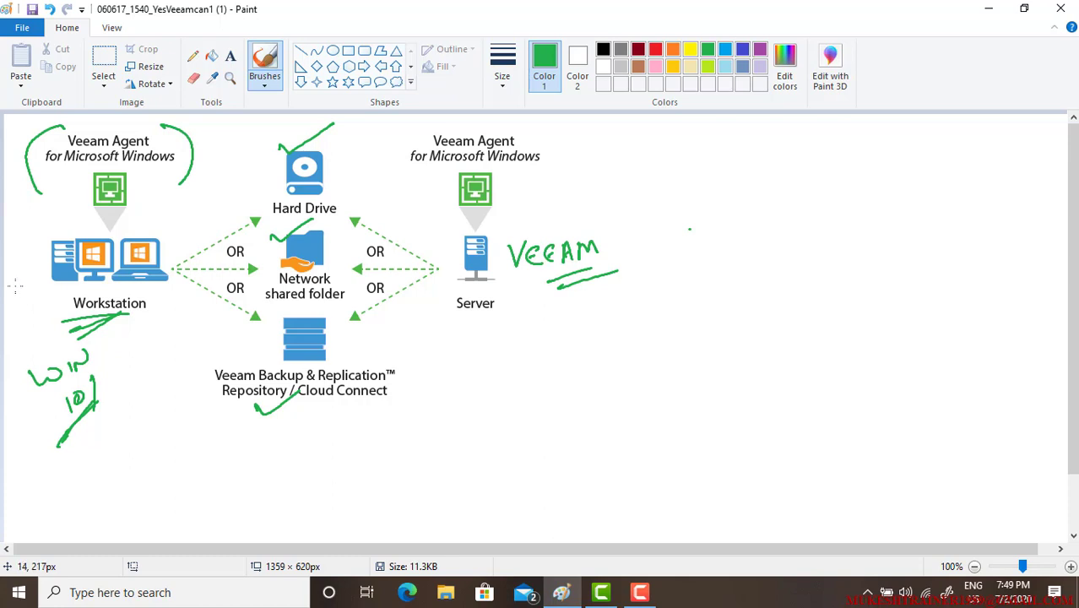
{"action": "mouse_move", "coordinate": [575, 135]}
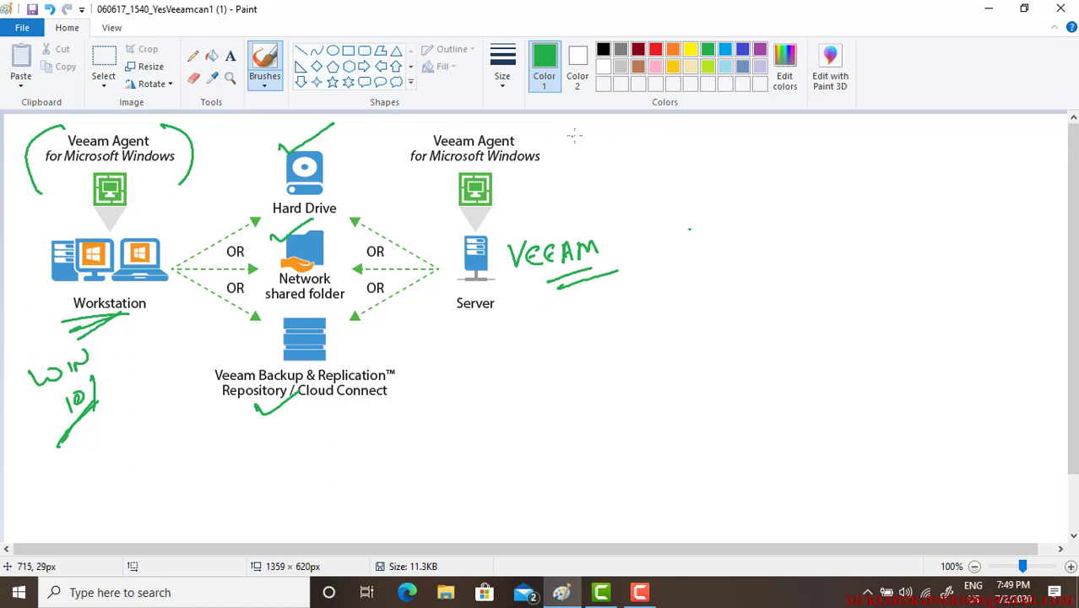
Tick the server's Veeam Agent label and draw a second arrow right of the Veeam note
{"action": "left_click_drag", "start_coordinate": [584, 135], "coordinate": [558, 172]}
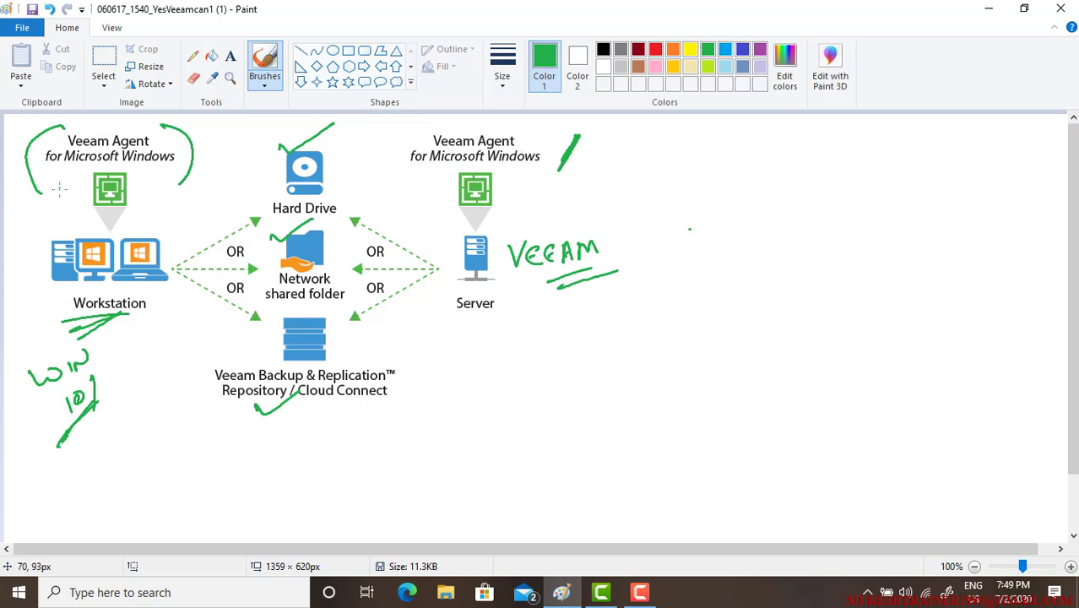
{"action": "mouse_move", "coordinate": [125, 177]}
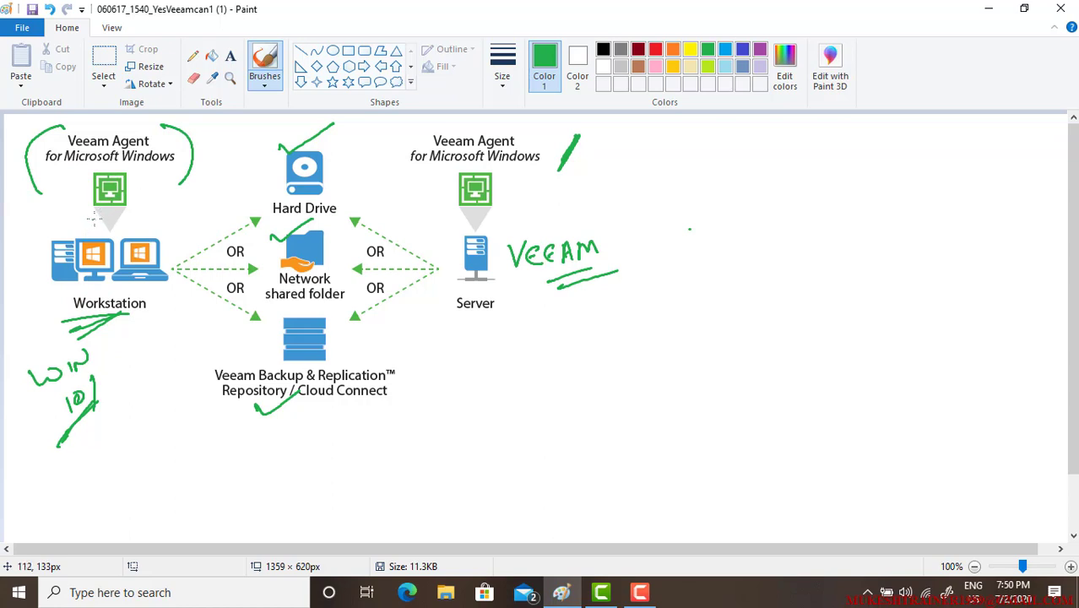
{"action": "mouse_move", "coordinate": [583, 272]}
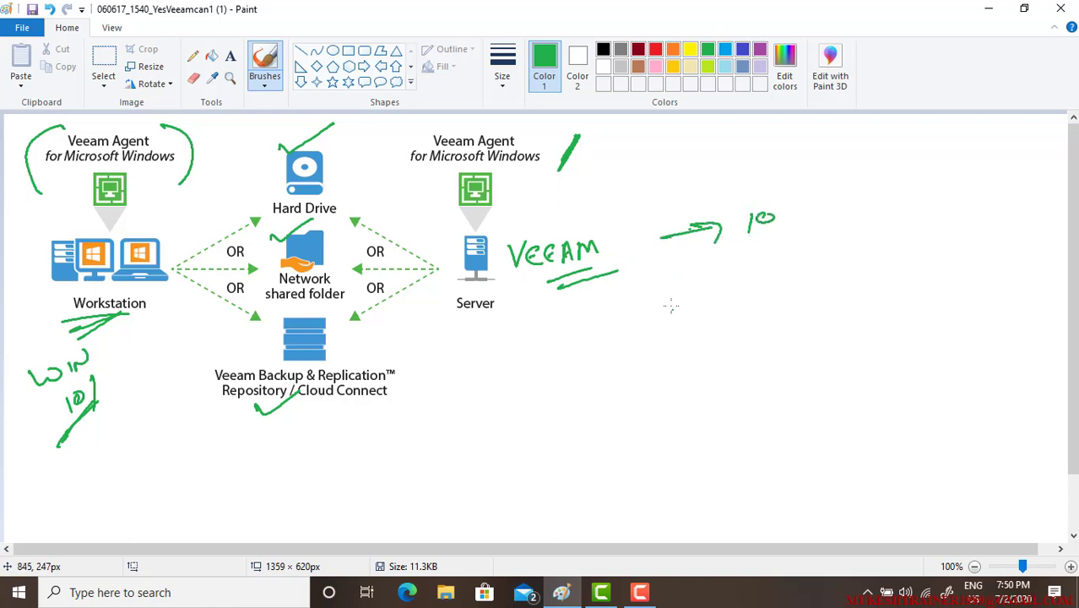
{"action": "left_click_drag", "start_coordinate": [642, 301], "coordinate": [693, 290]}
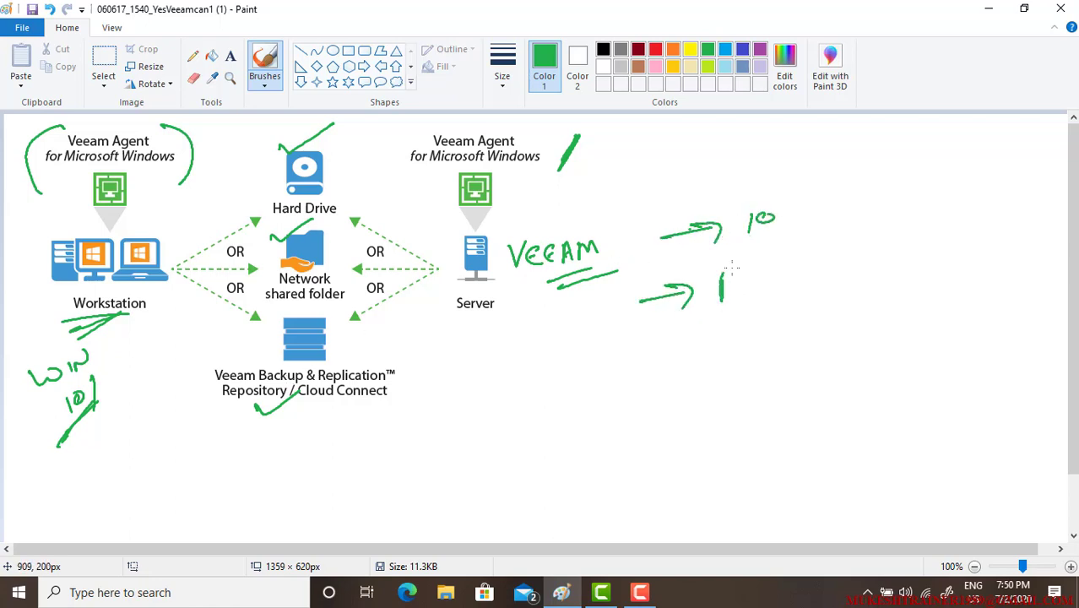
Write 'Recovery Disk 130' in green after the second arrow
{"action": "left_click_drag", "start_coordinate": [723, 284], "coordinate": [798, 287]}
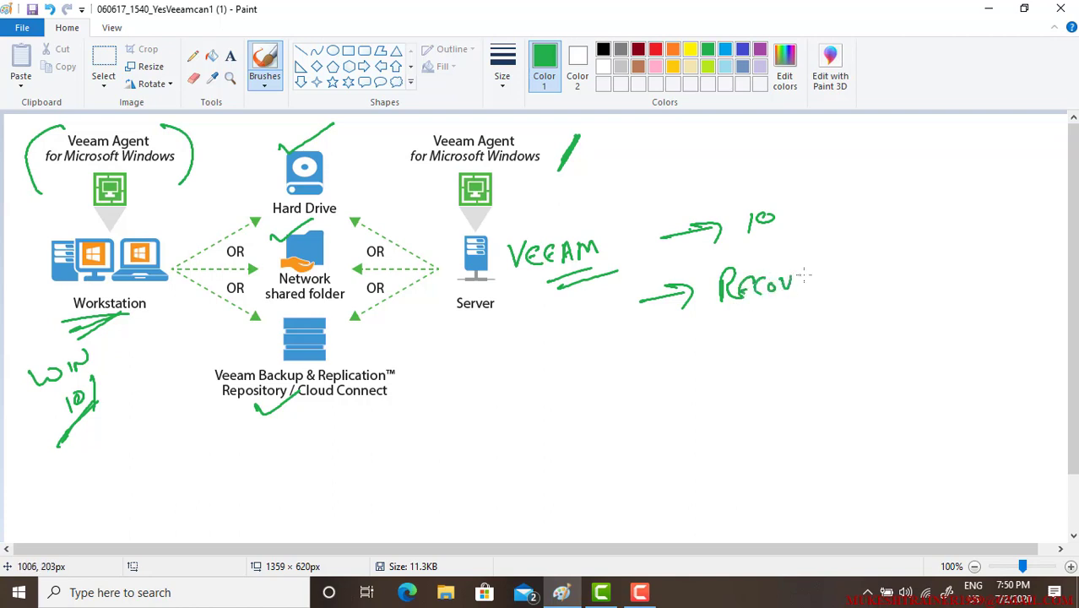
{"action": "left_click_drag", "start_coordinate": [803, 279], "coordinate": [881, 279]}
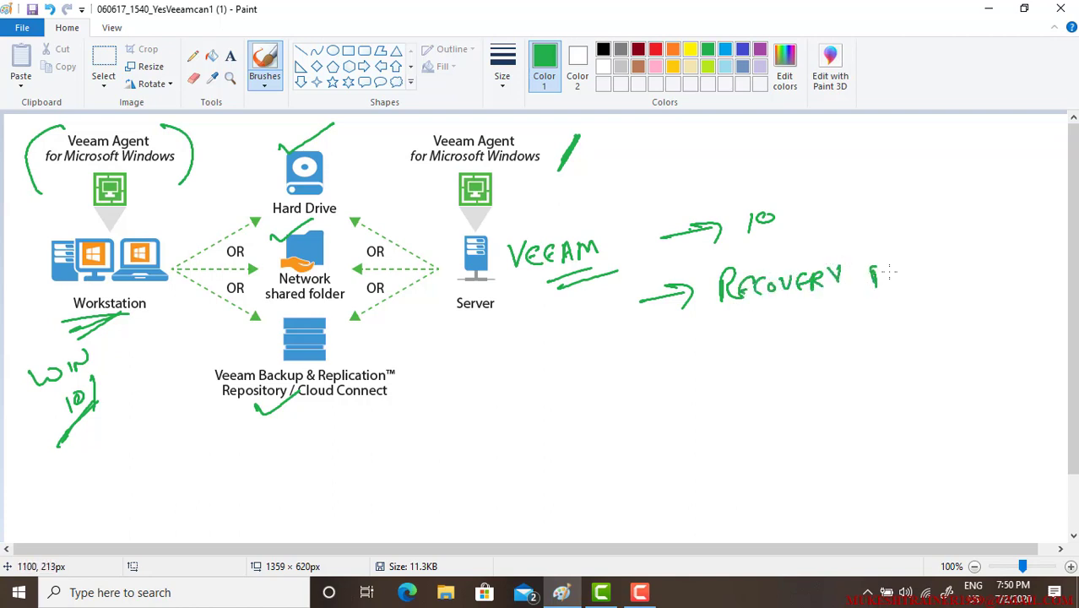
{"action": "left_click_drag", "start_coordinate": [862, 274], "coordinate": [938, 274]}
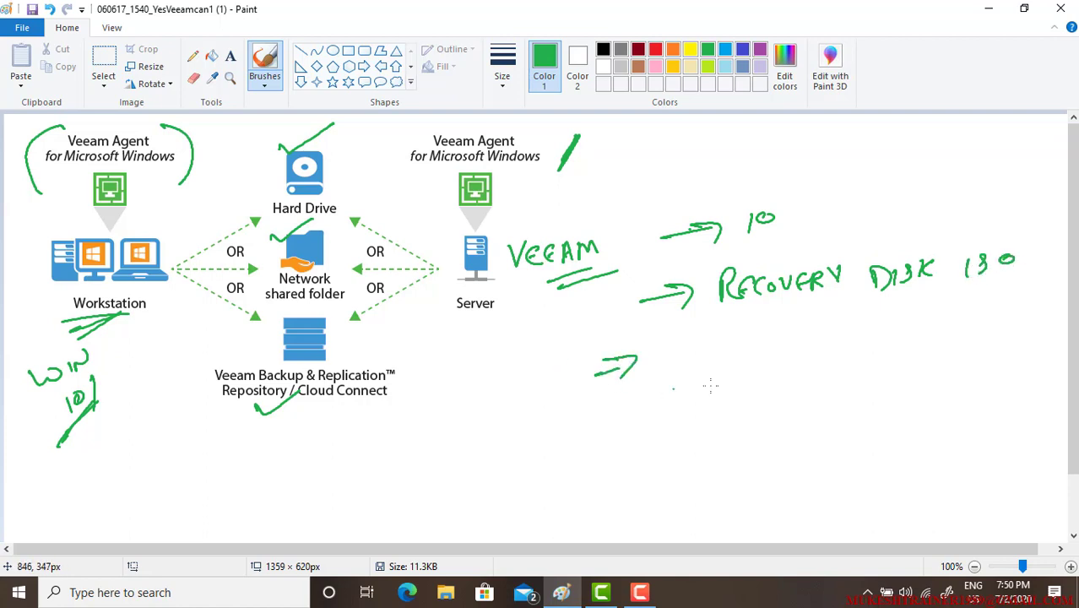
Write 'Restore' with arrows leading toward V.M and downward
{"action": "left_click_drag", "start_coordinate": [667, 354], "coordinate": [709, 375]}
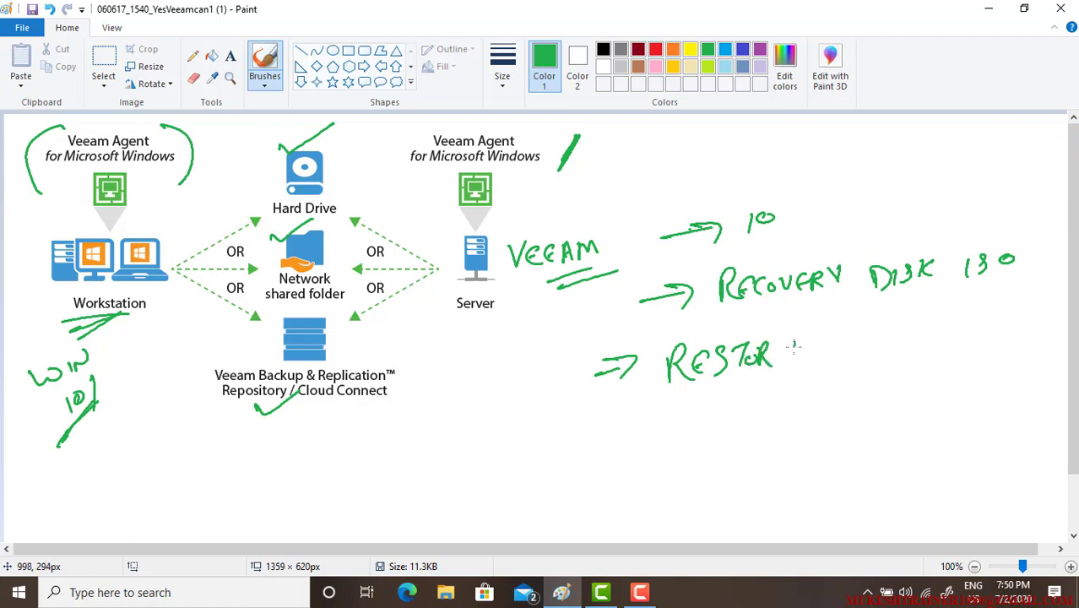
{"action": "left_click_drag", "start_coordinate": [777, 363], "coordinate": [794, 346]}
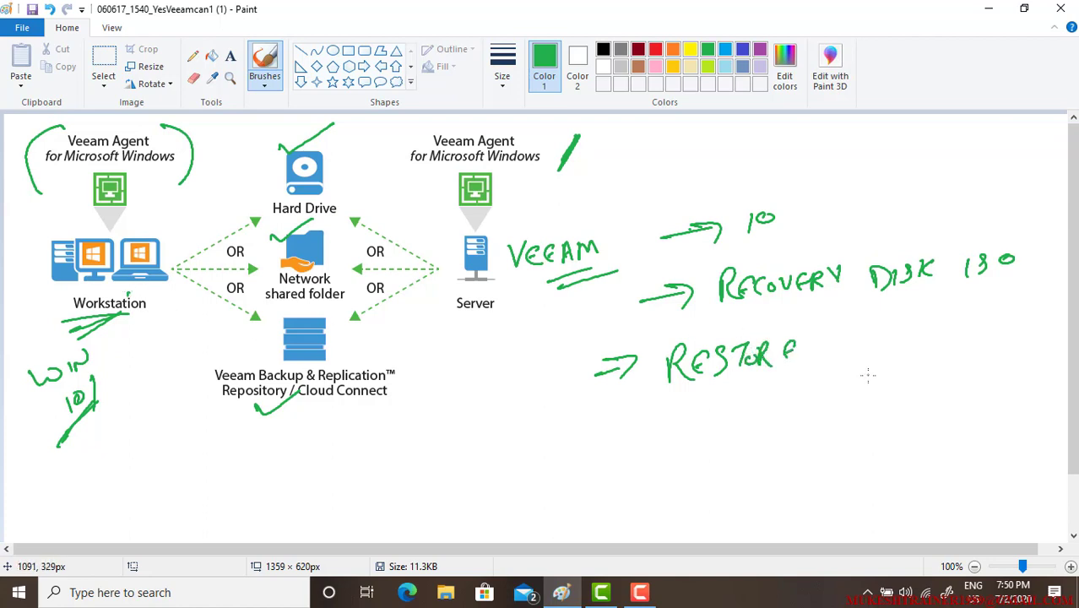
{"action": "left_click_drag", "start_coordinate": [785, 381], "coordinate": [836, 378]}
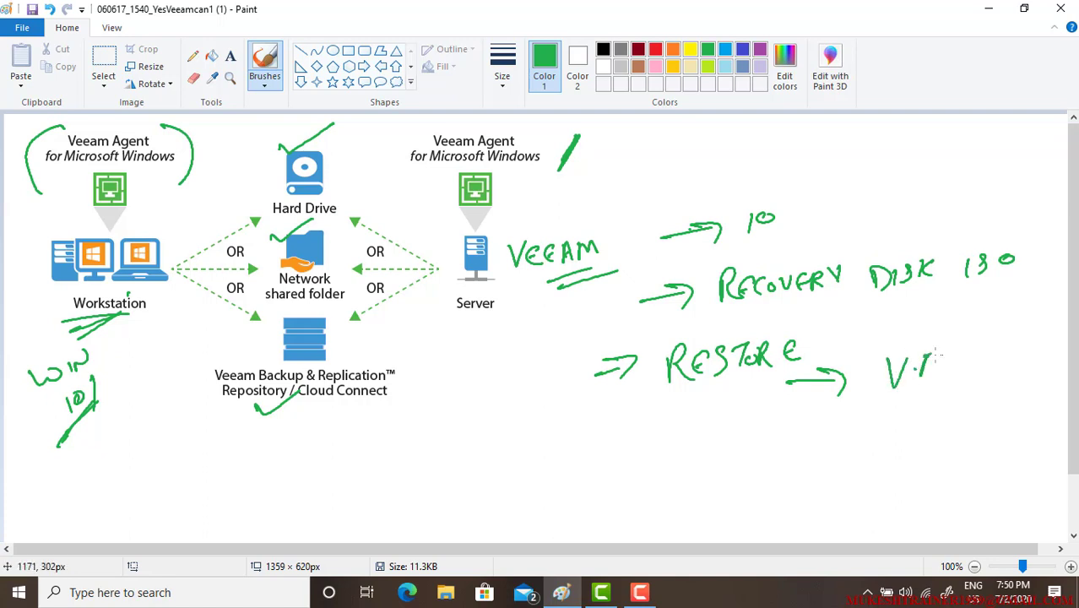
{"action": "left_click_drag", "start_coordinate": [929, 355], "coordinate": [954, 414]}
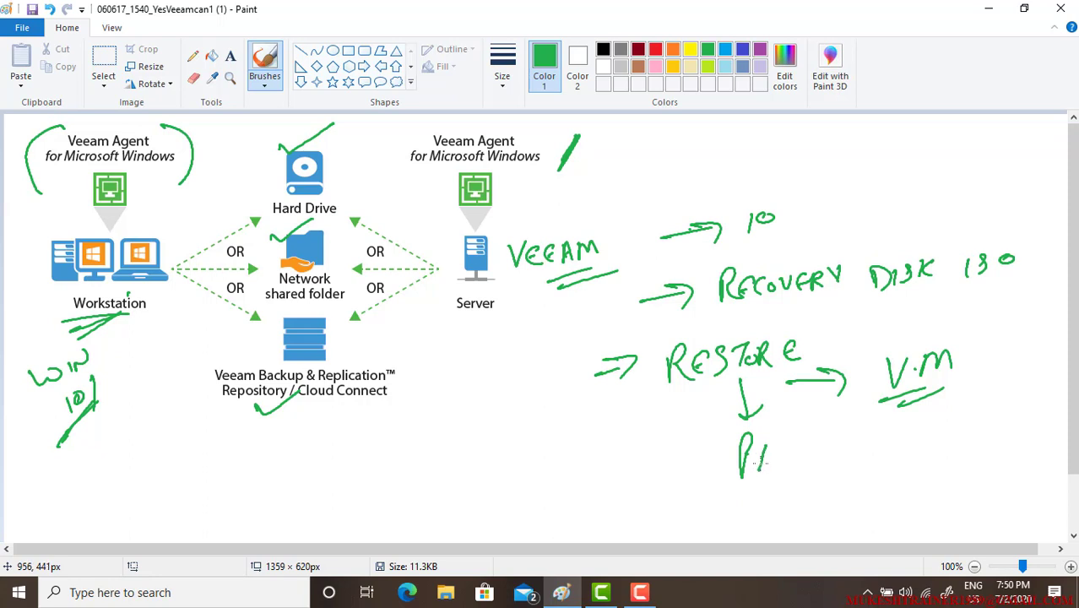
Write 'Physical Server' below the downward arrow and underline Server
{"action": "left_click_drag", "start_coordinate": [760, 459], "coordinate": [848, 447]}
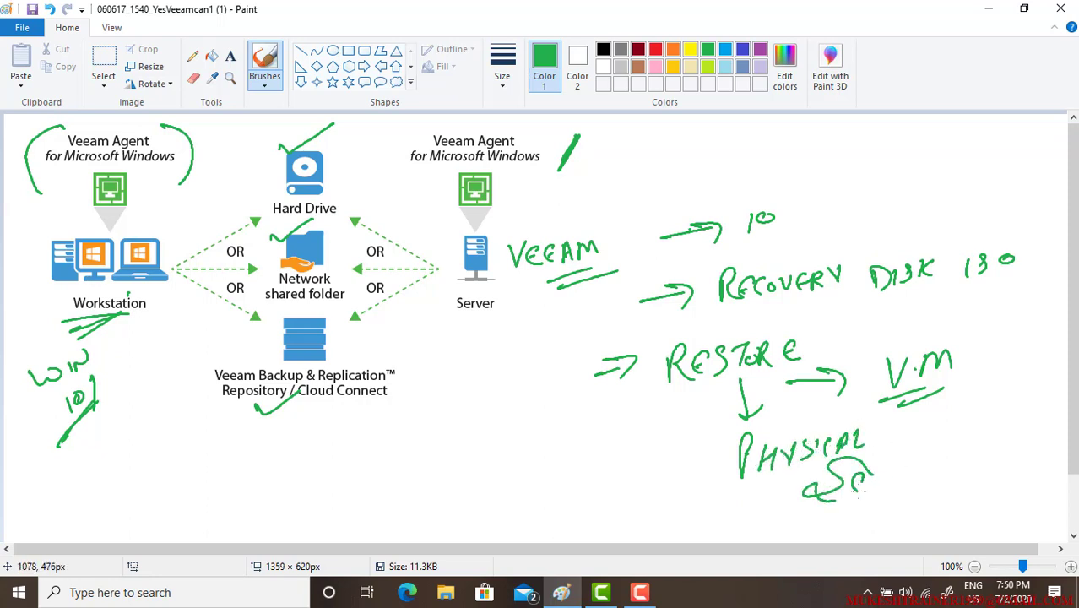
{"action": "left_click_drag", "start_coordinate": [870, 473], "coordinate": [937, 470]}
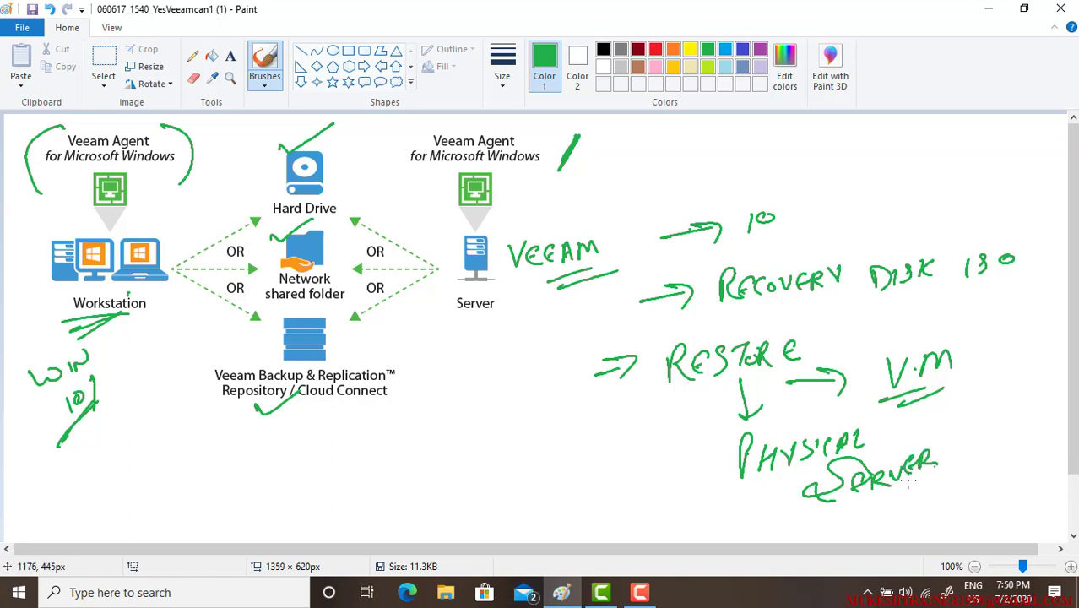
{"action": "left_click_drag", "start_coordinate": [865, 507], "coordinate": [926, 498]}
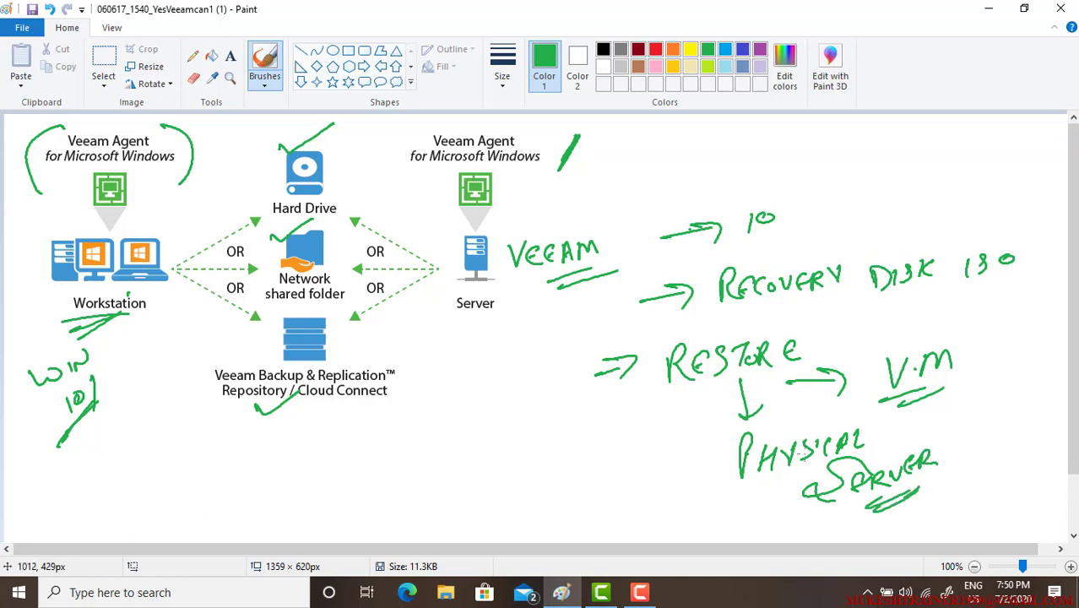